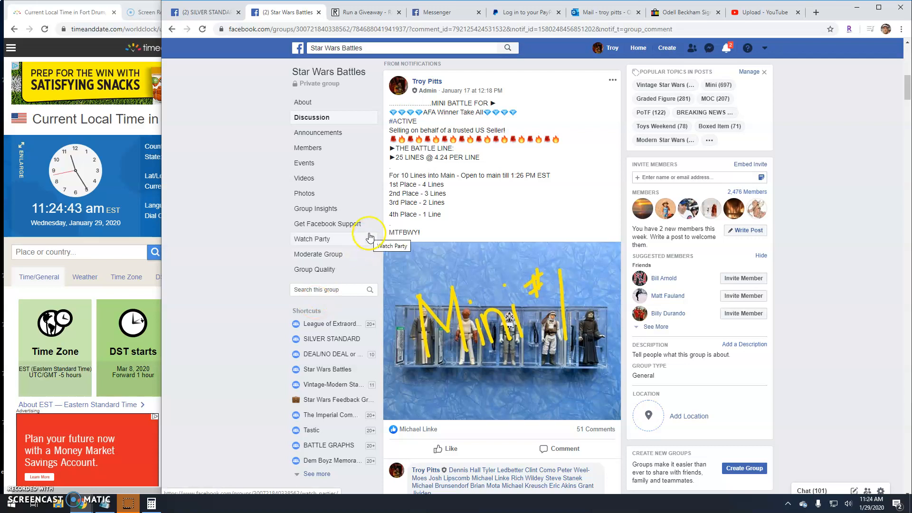
mouse_move(472, 203)
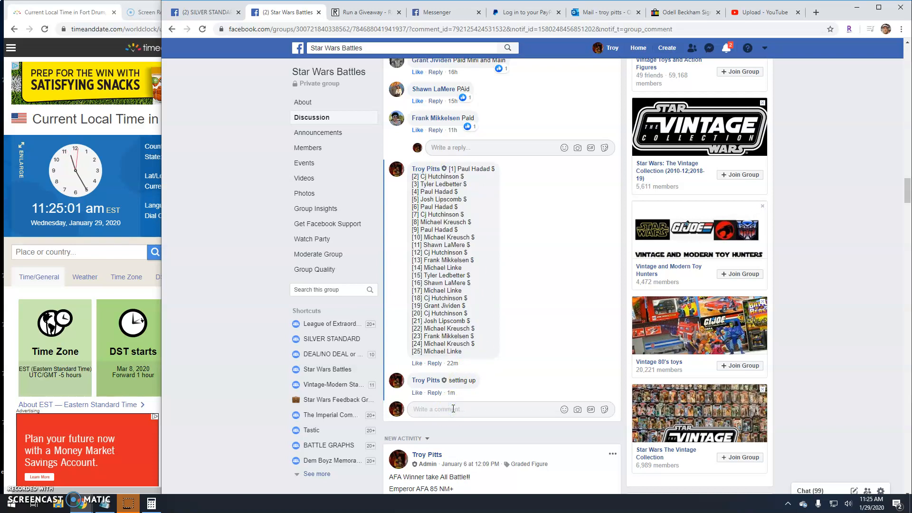
Post the comment 'Live! 1125 am' on the battle post.
type("Live!")
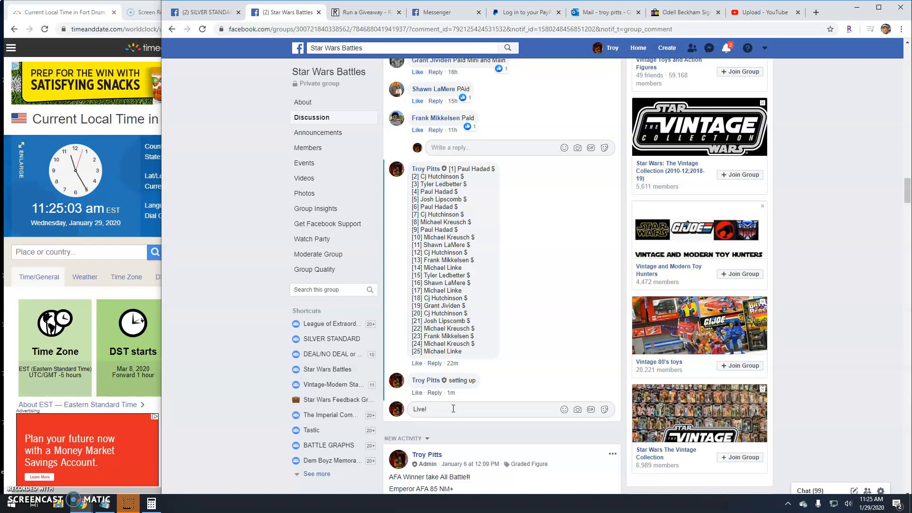
type("1125 a")
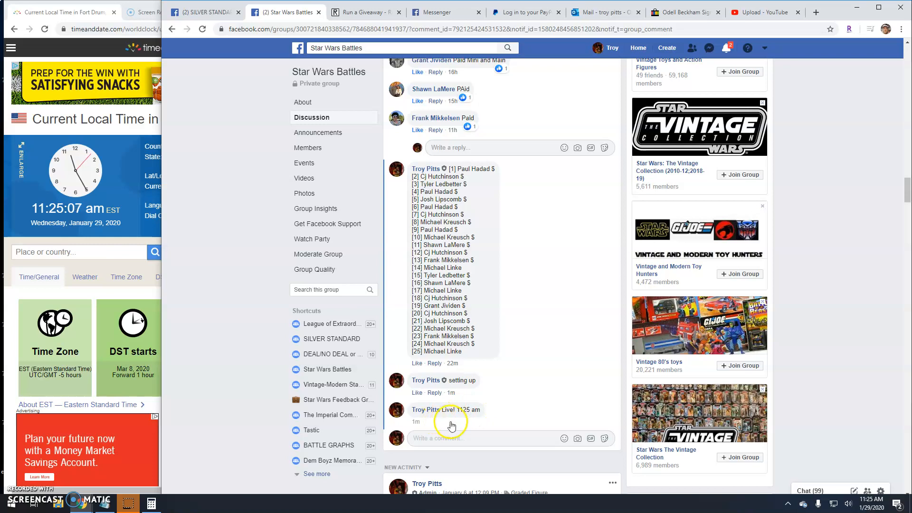
left_click(360, 11)
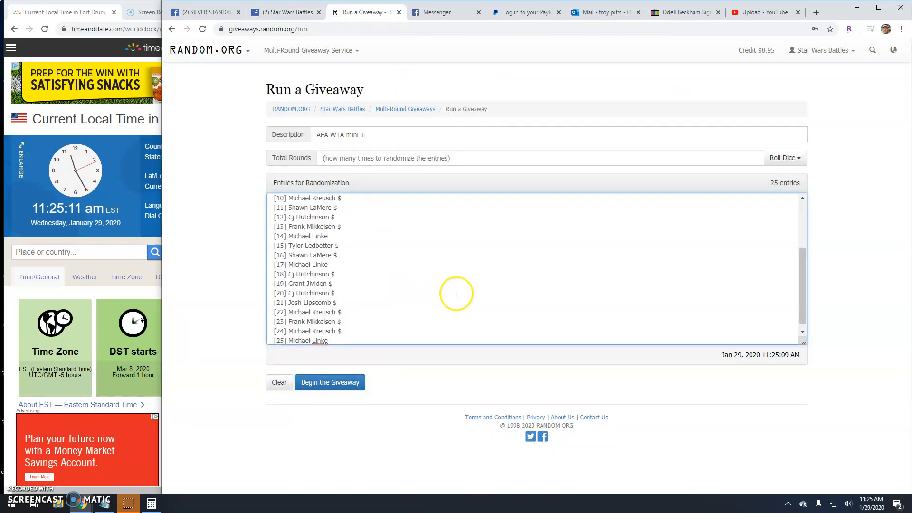
Roll 2d6 to set five rounds and begin the AFA WTA mini 1 giveaway.
left_click(784, 157)
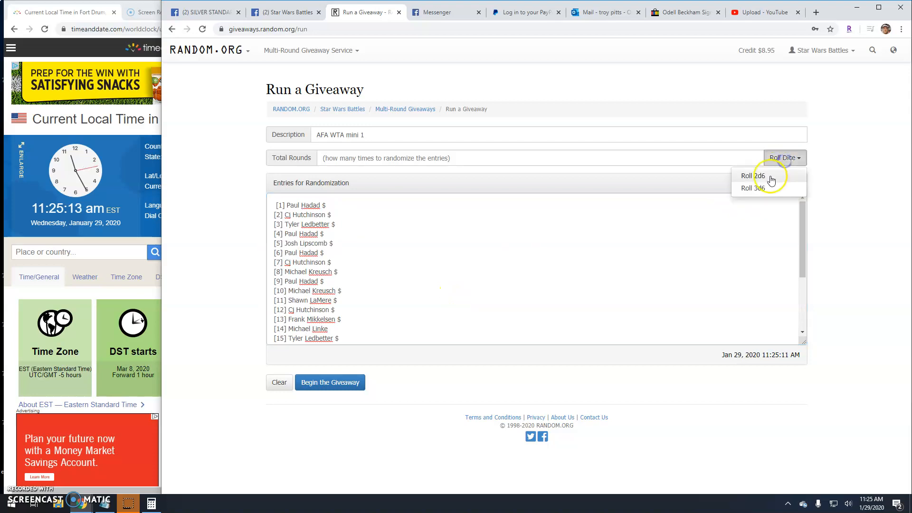
left_click(752, 176)
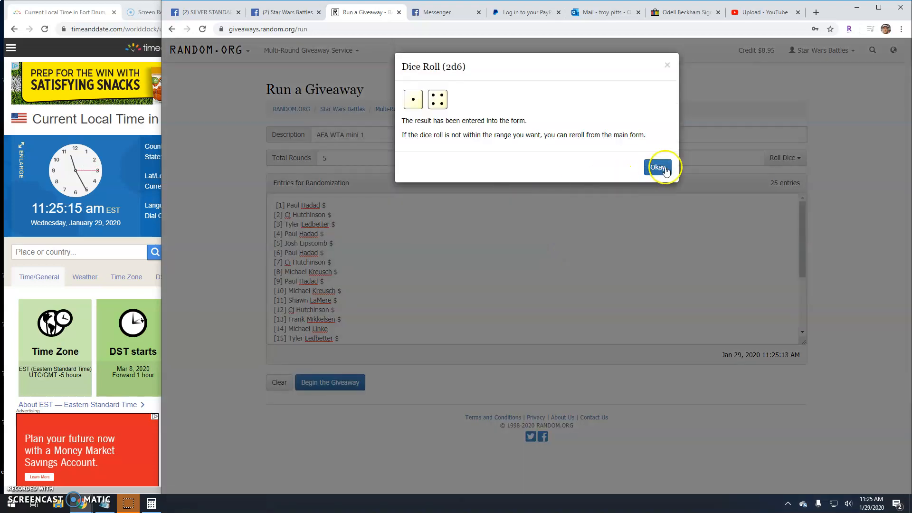
left_click(657, 168)
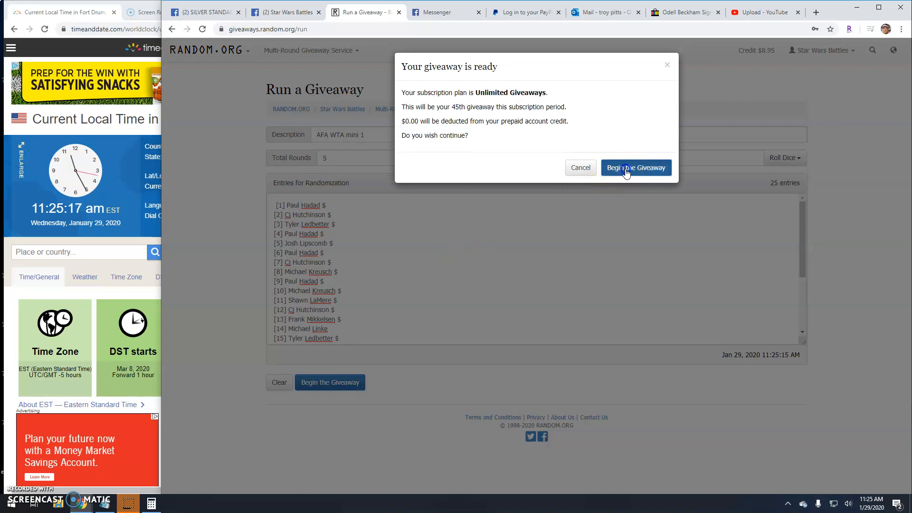
left_click(635, 168)
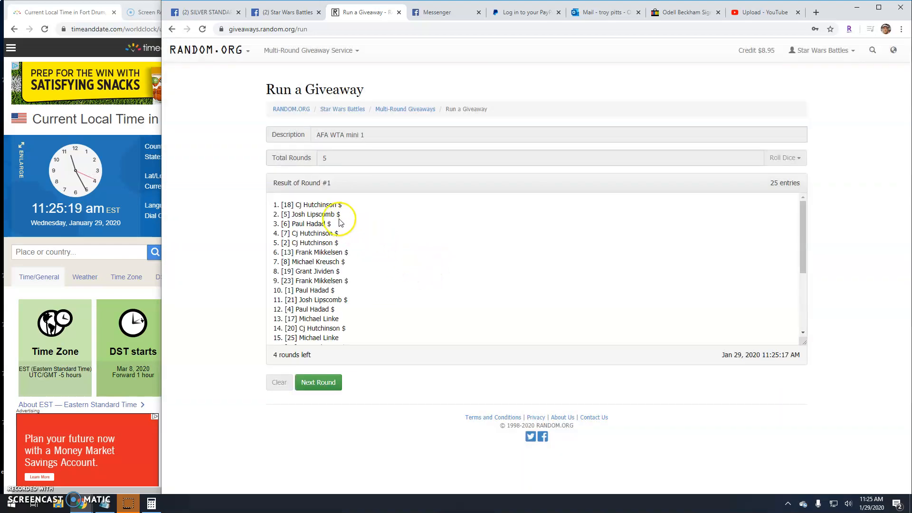
Run randomization rounds one through four.
left_click(318, 382)
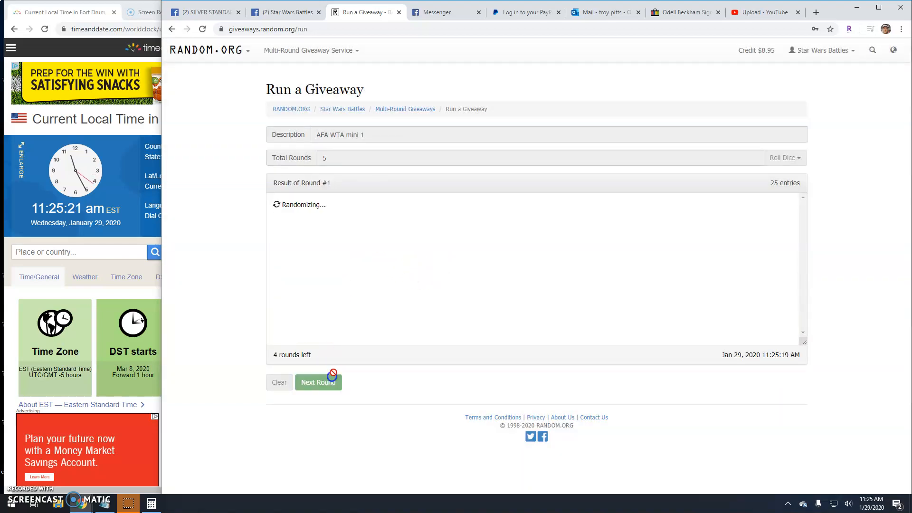
left_click(318, 382)
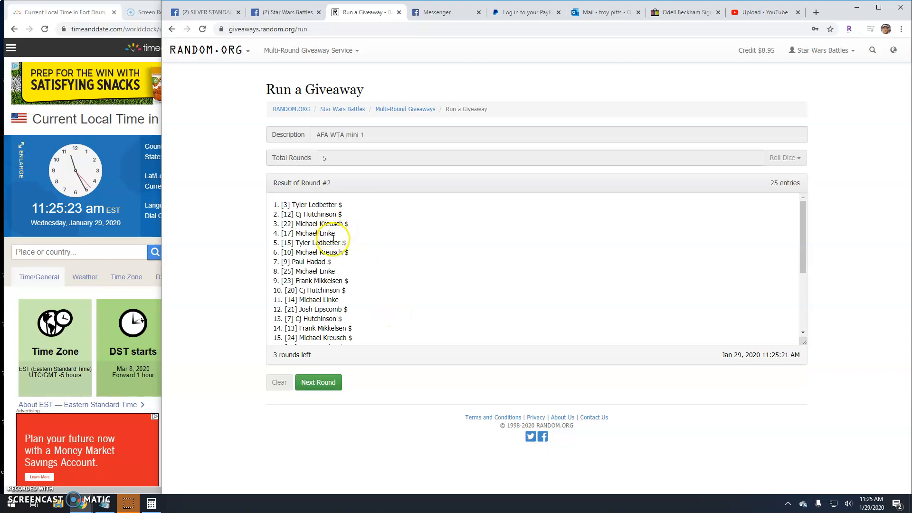
left_click(318, 381)
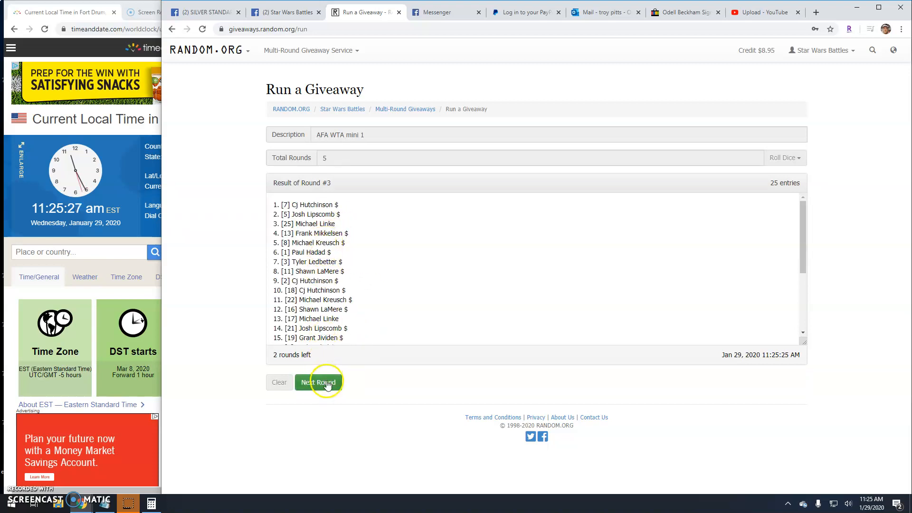
left_click(319, 382)
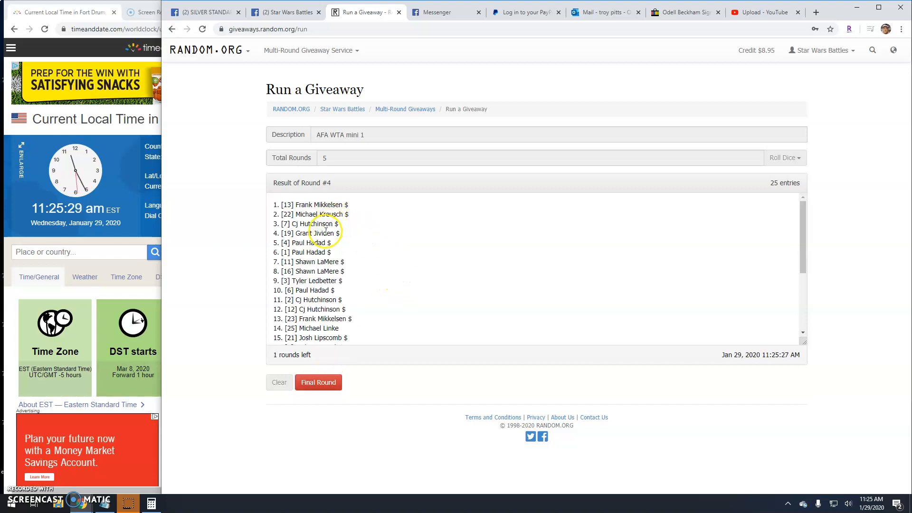
left_click(283, 11)
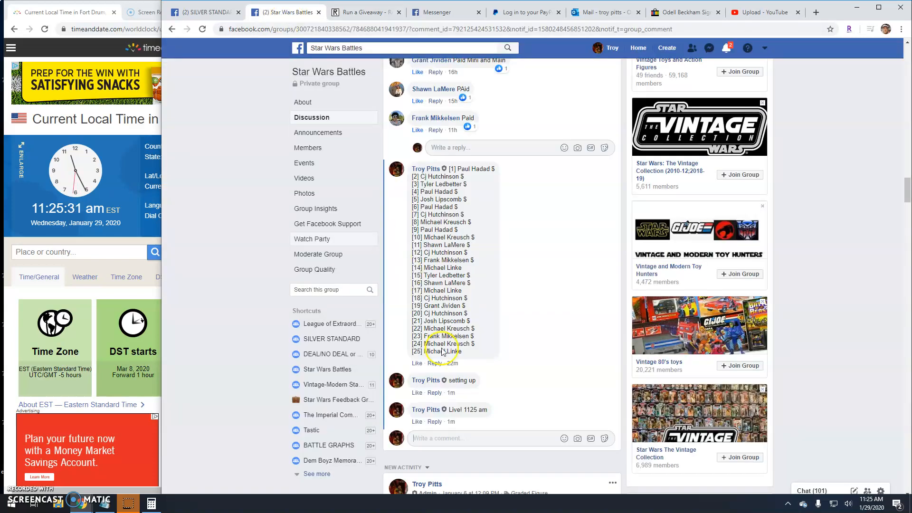
Post the comment 'Final round! good luck!' under the battle post.
type("Fl")
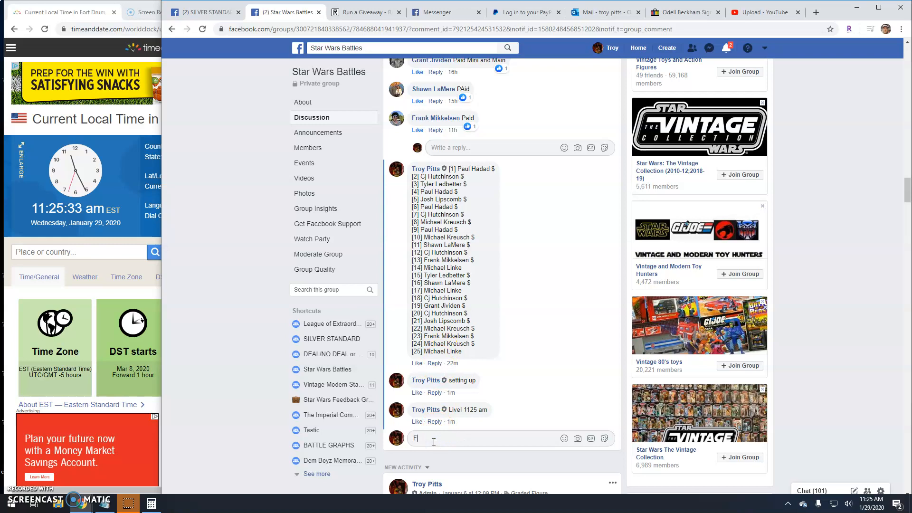
type("inal round")
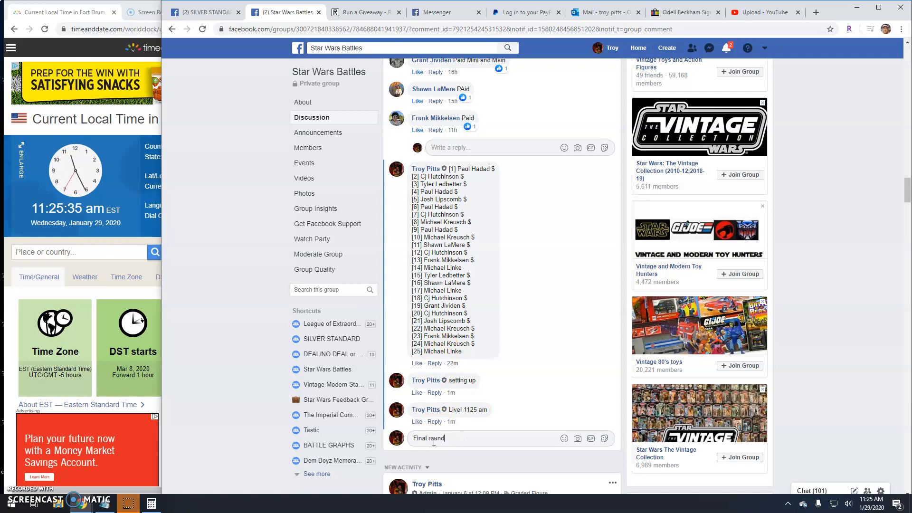
type("! good luck")
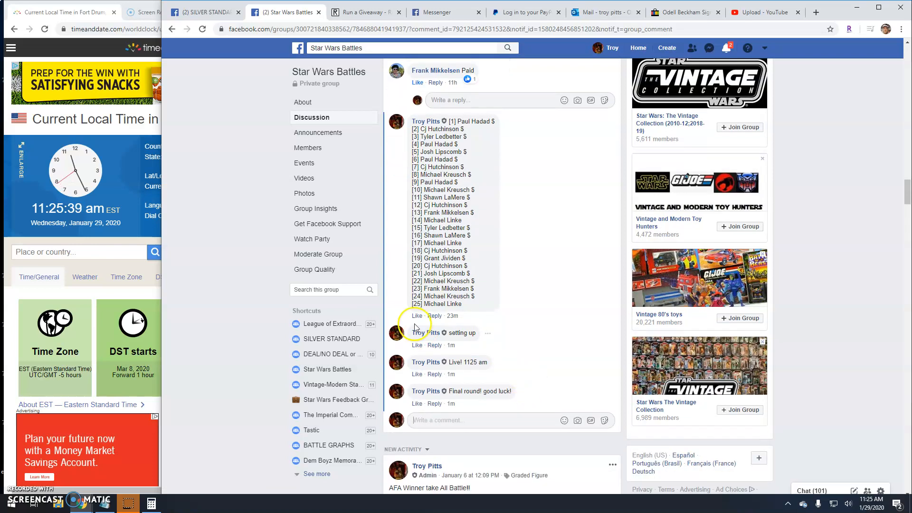
left_click(359, 11)
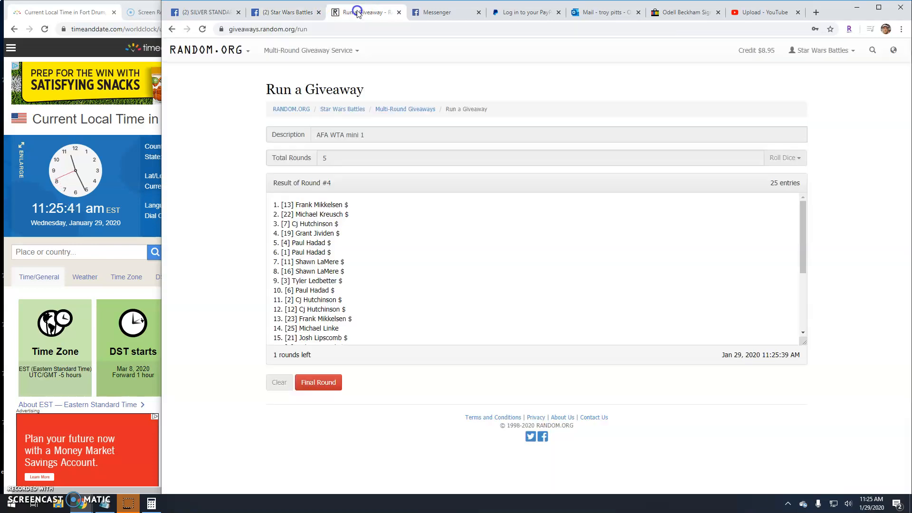
Run the fifth round and open the giveaway's verification code link.
left_click(318, 382)
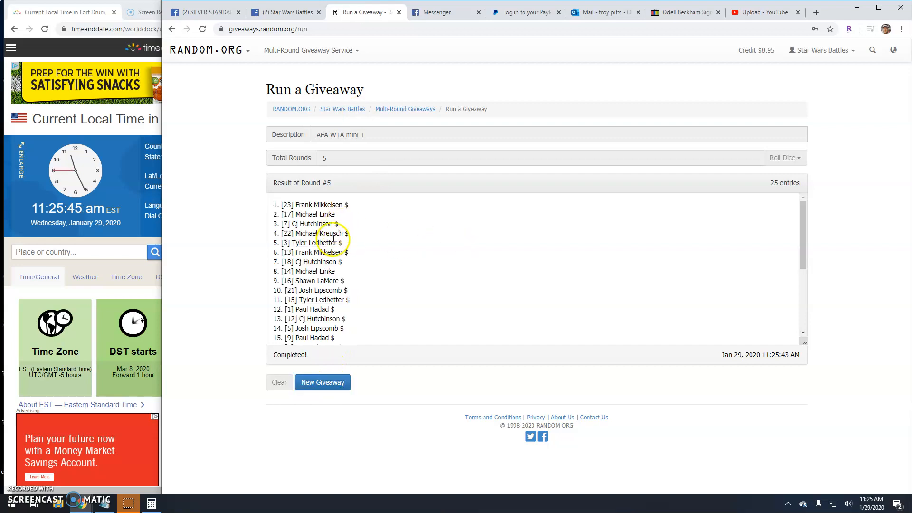
scroll("down", 3)
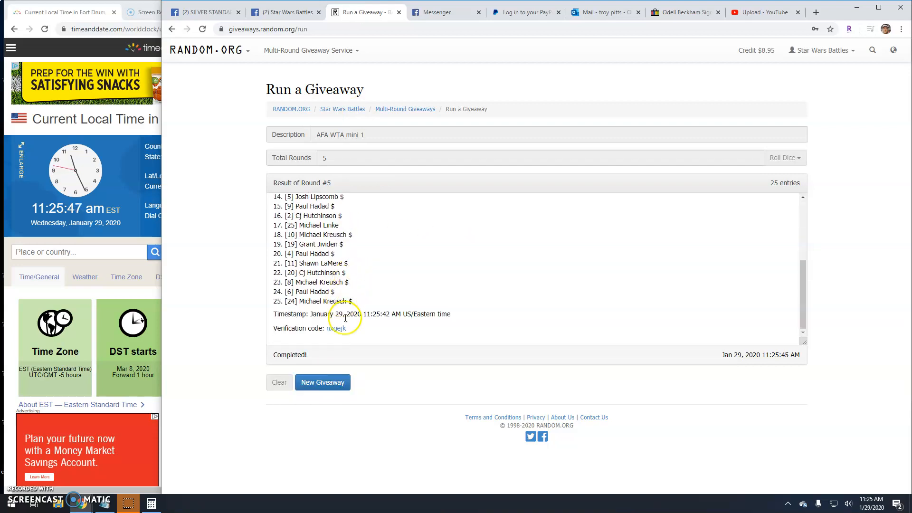
left_click(338, 328)
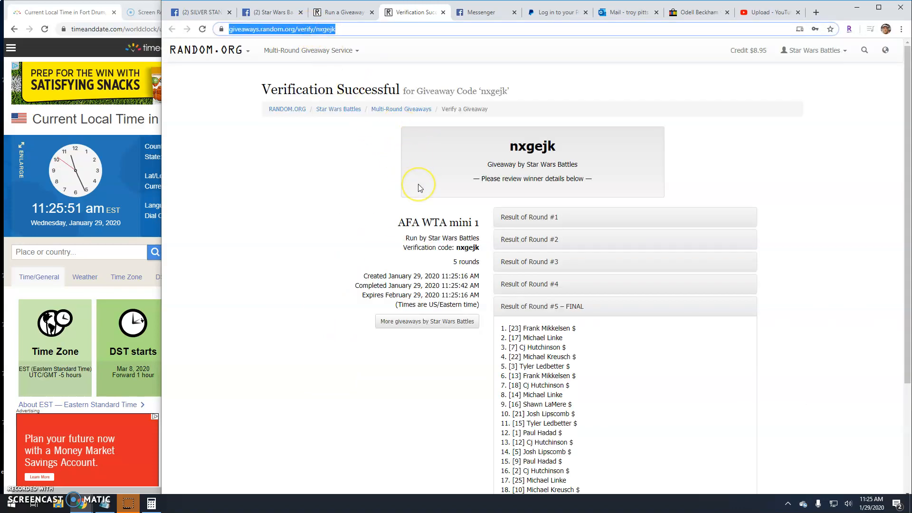
Scroll to the Round #5 FINAL results for giveaway nxgejk.
scroll("down", 3)
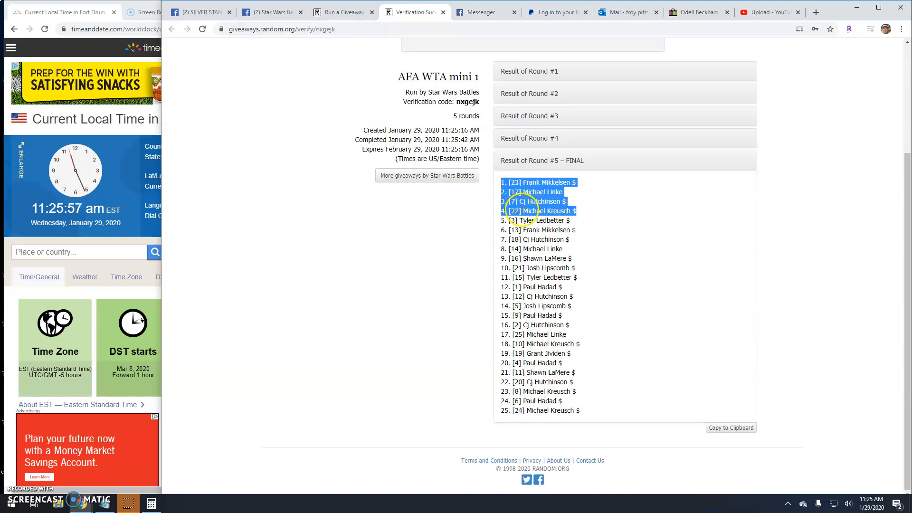
left_click(270, 11)
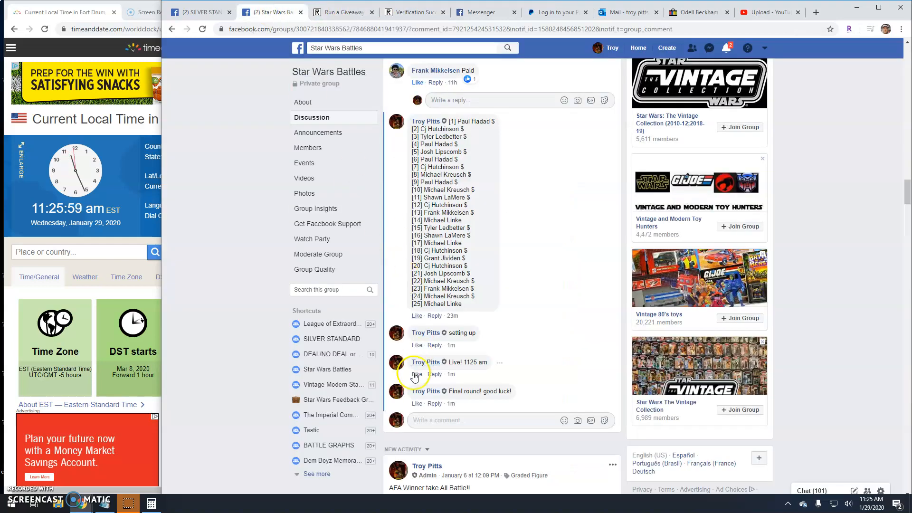
Type the comment 'Done! 1126a' under the battle post without posting it.
type("Done")
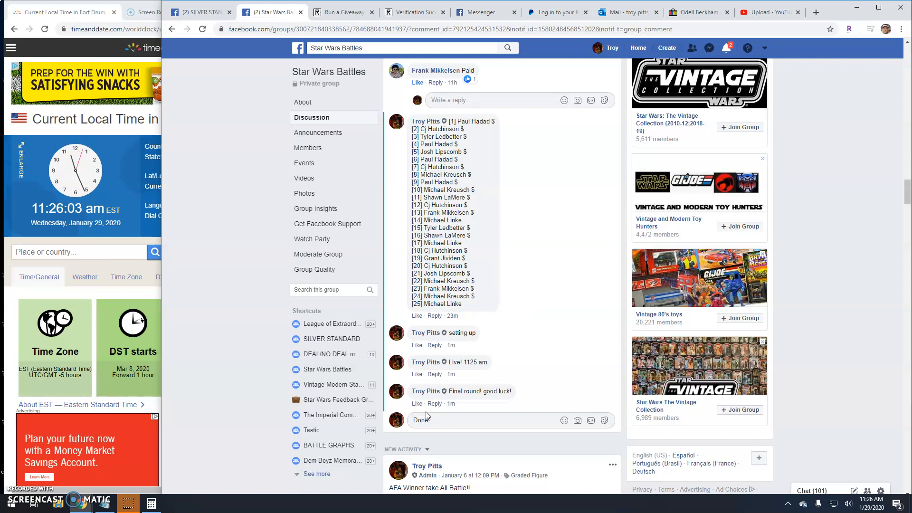
type("1126a")
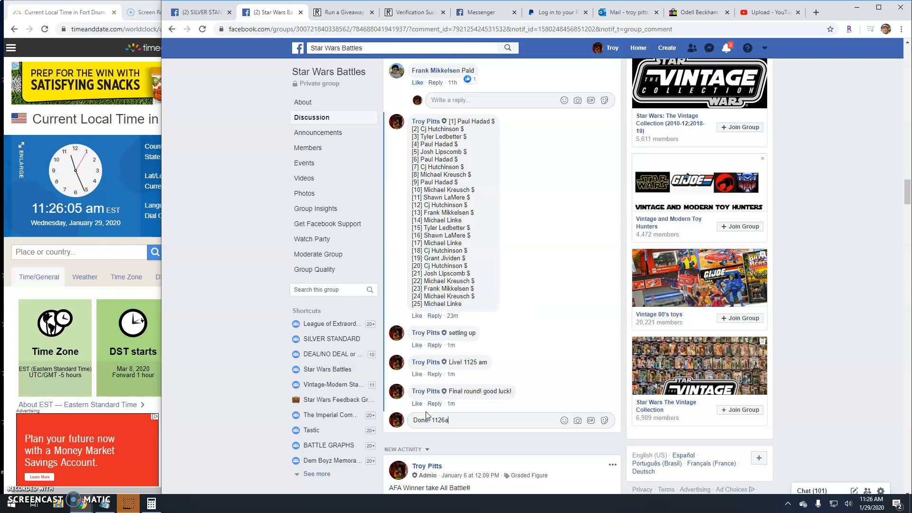